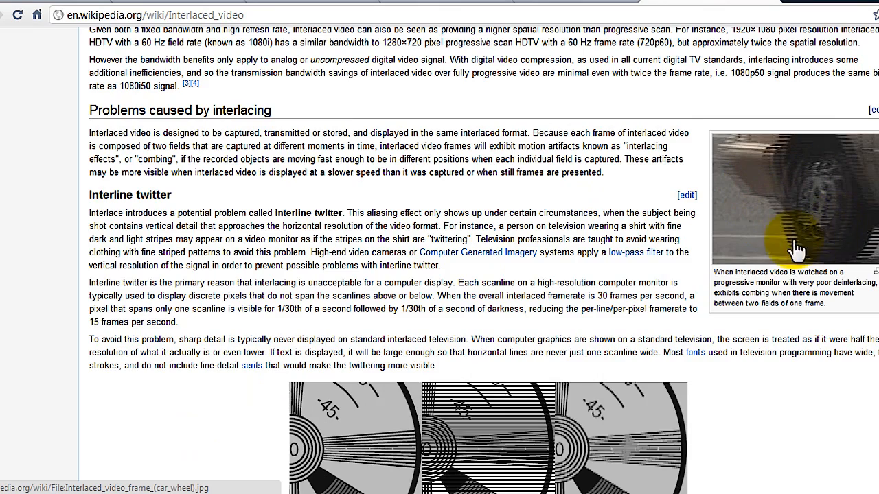
mouse_move(759, 210)
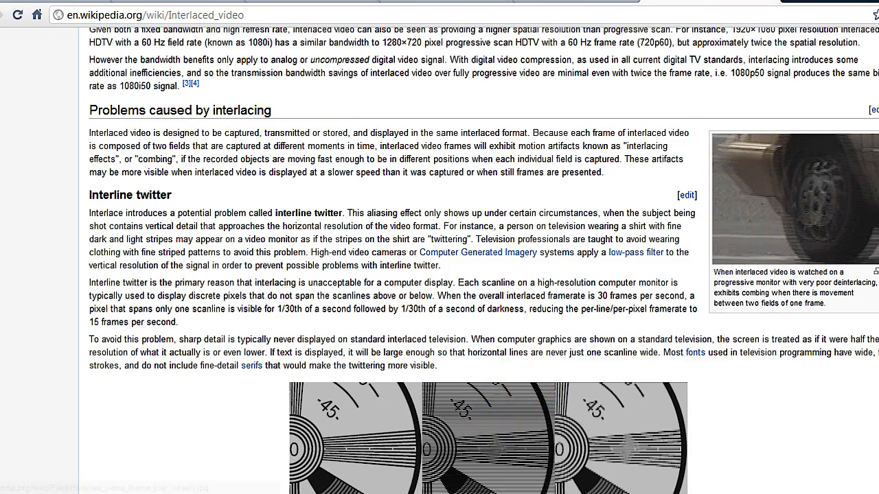
- Set preview quality to Best (Full), then briefly play and stop the gameplay clip
scroll(down, 3)
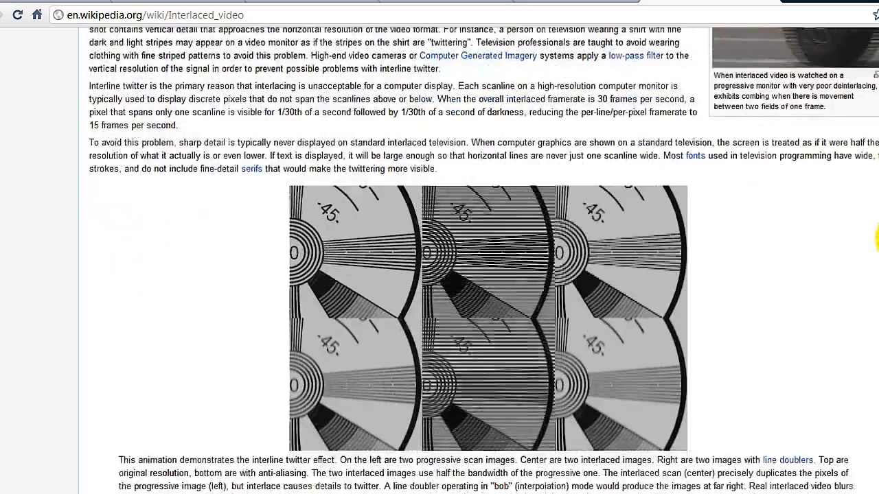
scroll(up, 3)
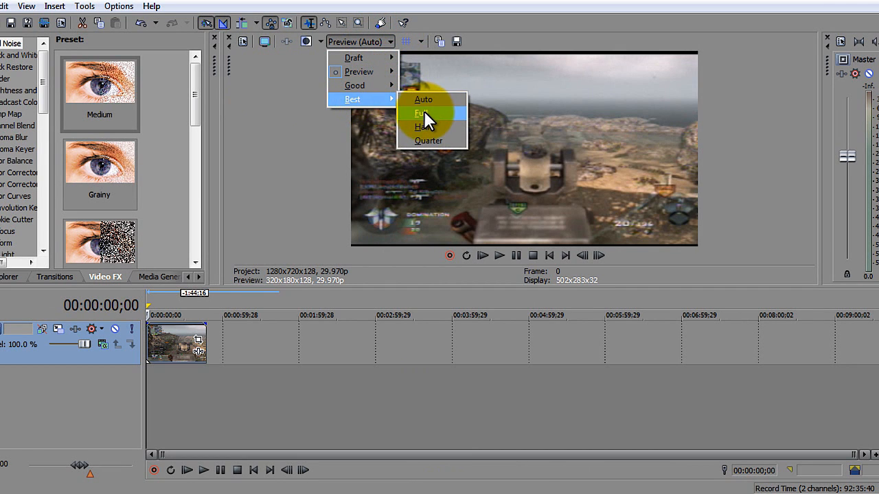
click(422, 113)
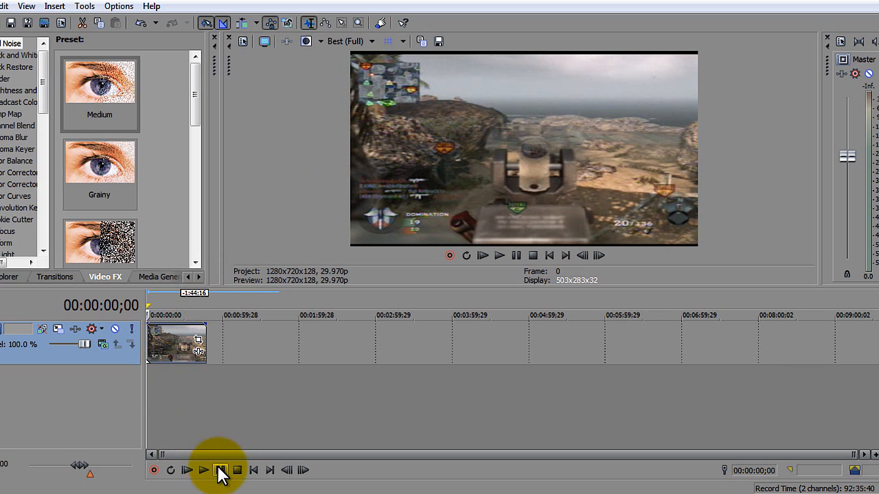
mouse_move(221, 471)
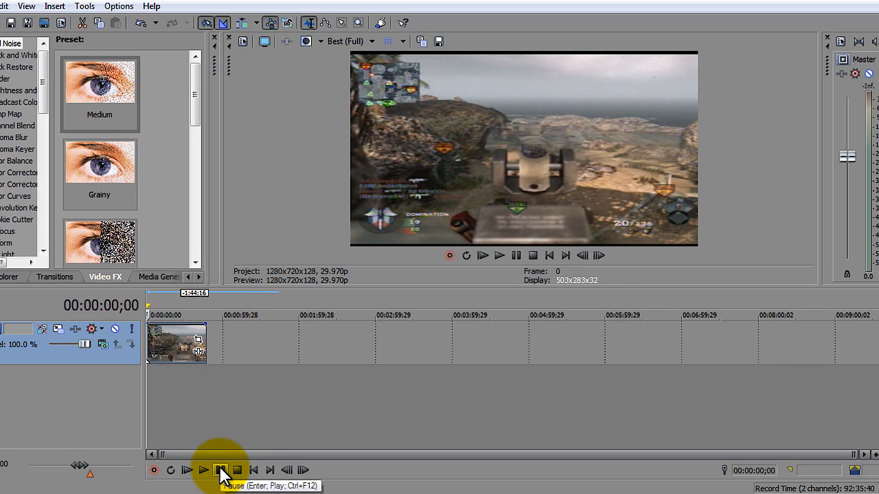
click(203, 470)
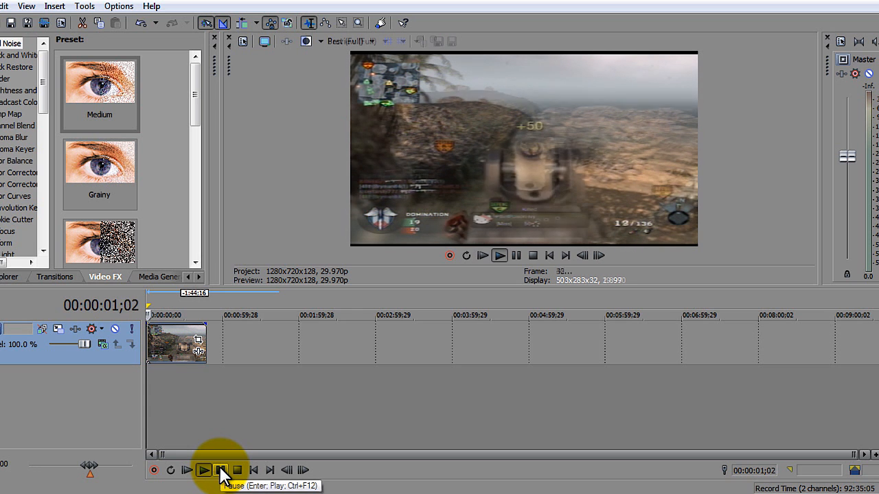
click(203, 471)
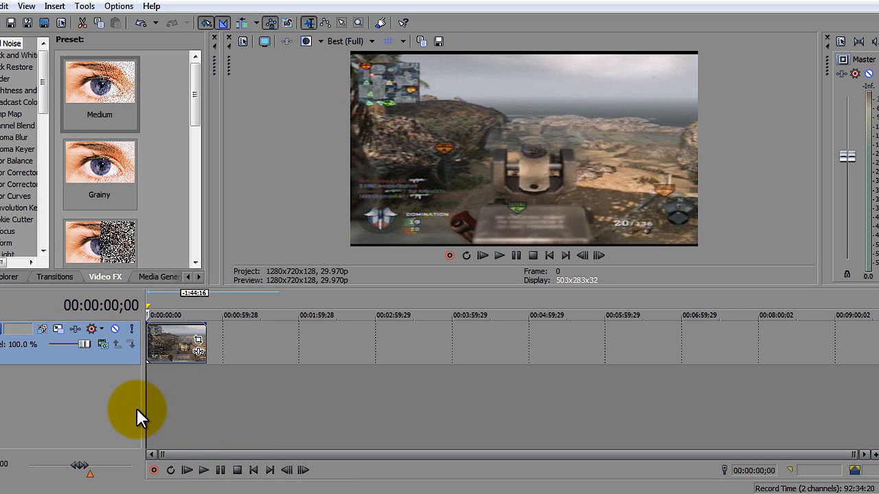
mouse_move(186, 416)
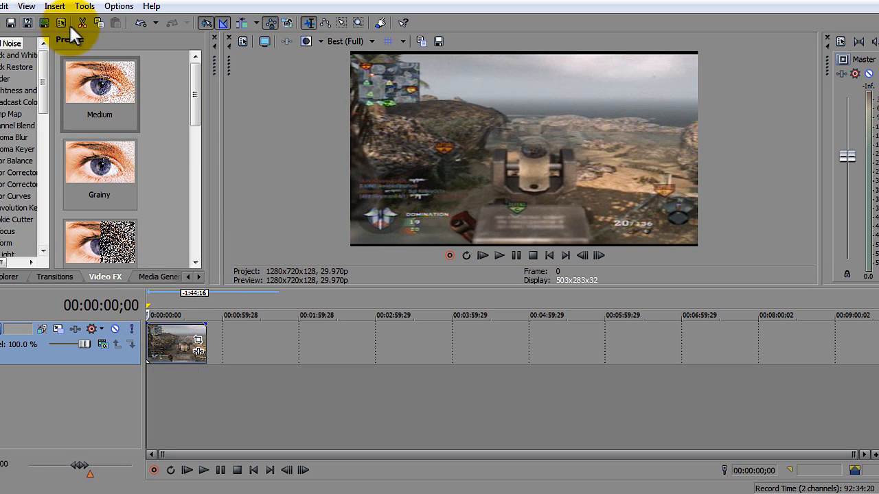
mouse_move(218, 234)
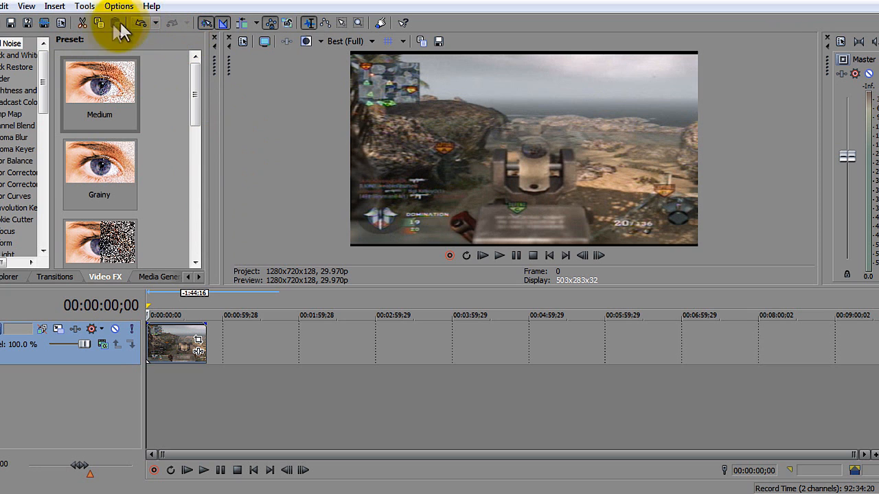
mouse_move(60, 23)
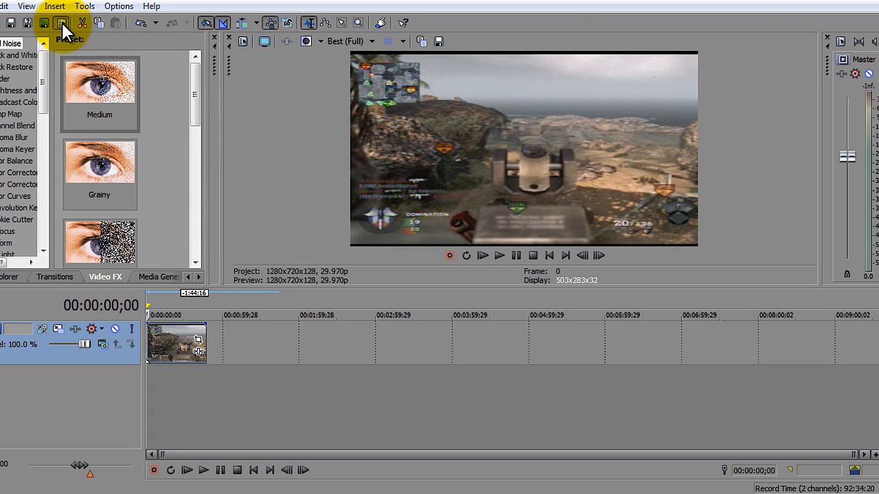
- Open Project Properties to view the HDV 720-30p video settings
click(61, 23)
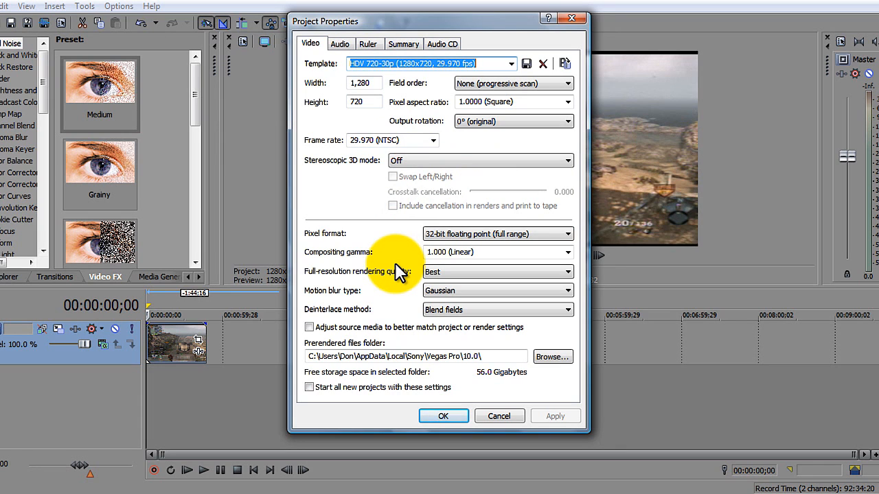
mouse_move(357, 258)
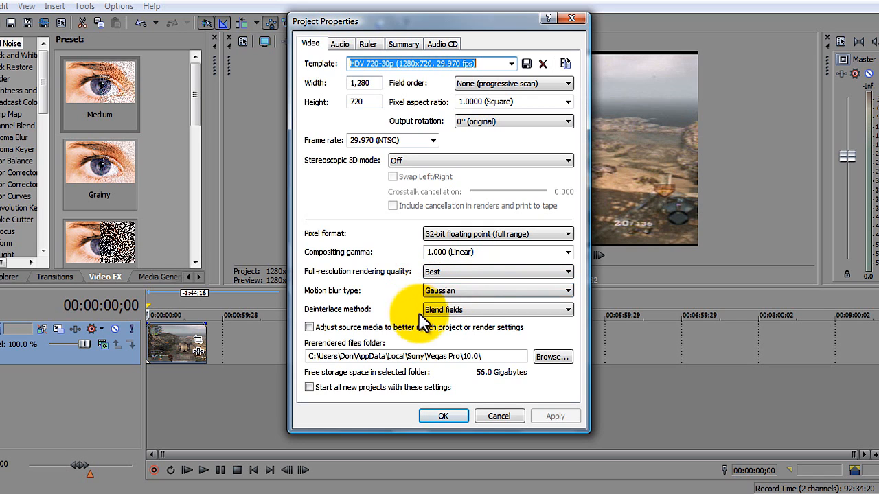
mouse_move(581, 319)
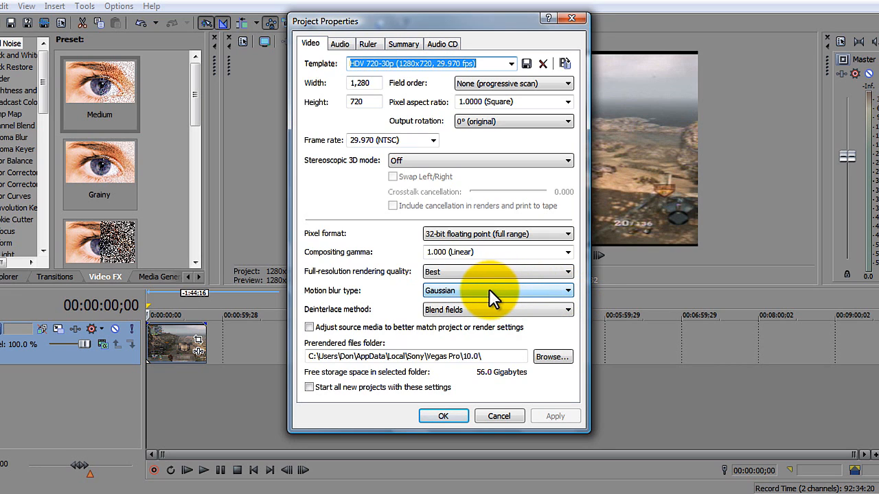
mouse_move(432, 316)
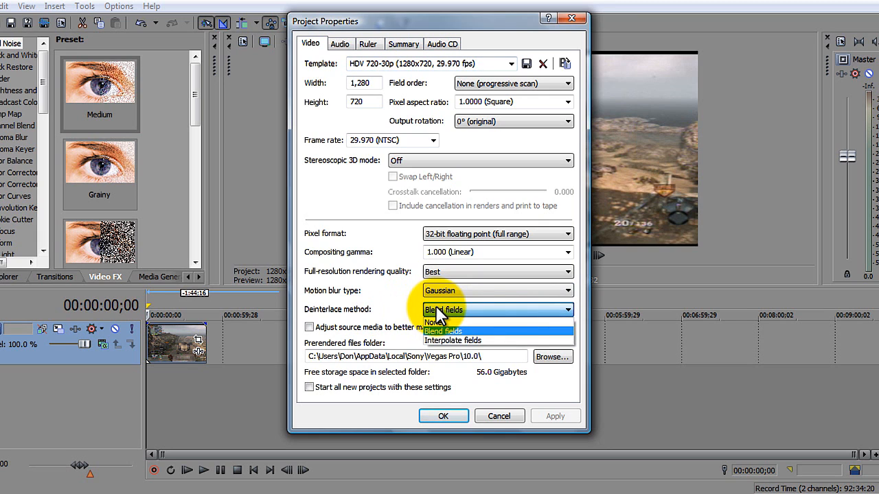
mouse_move(433, 323)
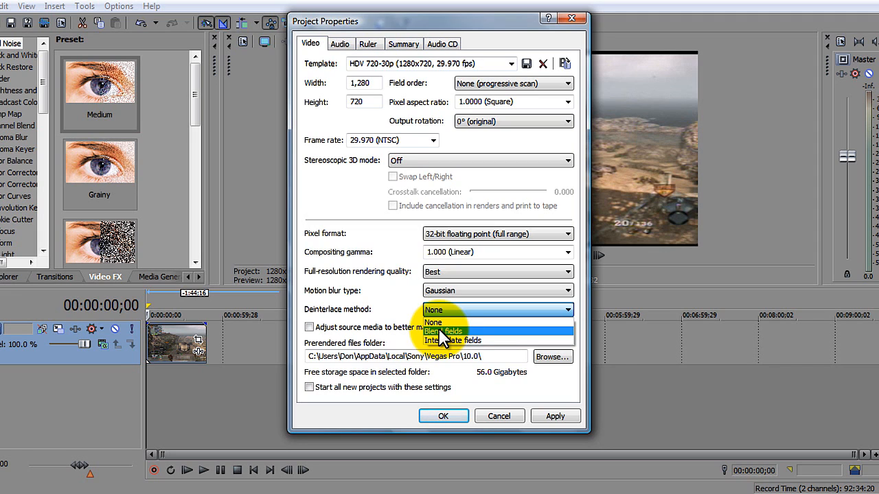
mouse_move(439, 341)
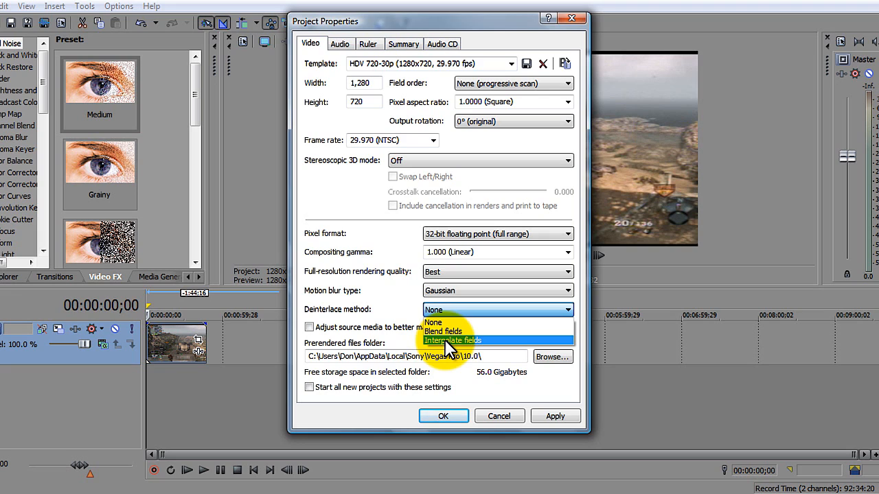
mouse_move(447, 332)
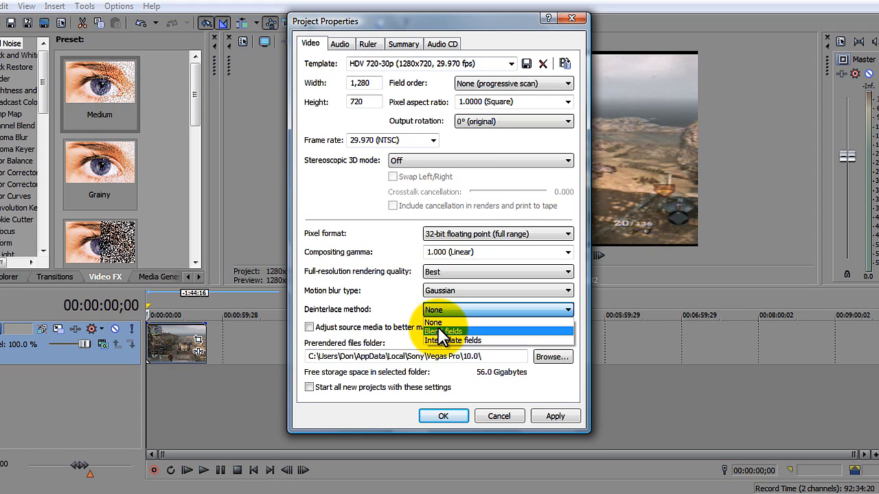
- Choose Blend fields deinterlacing, keep Gaussian motion blur, and confirm with OK
click(444, 332)
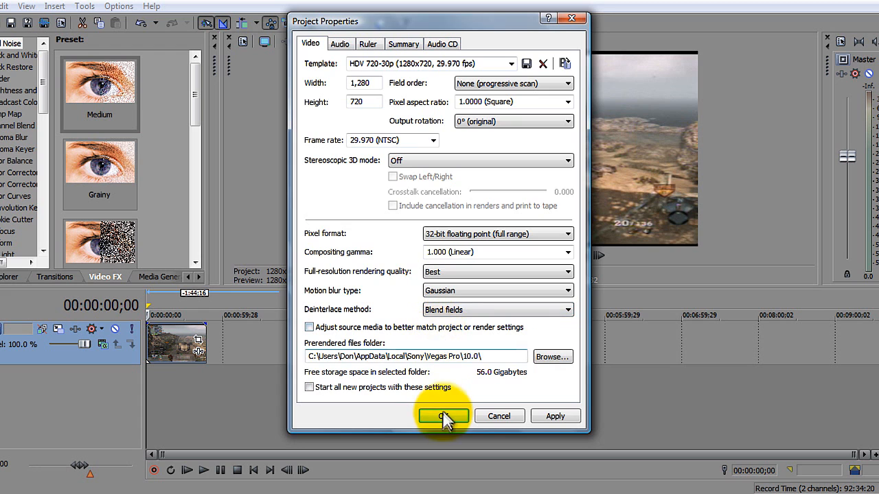
click(443, 416)
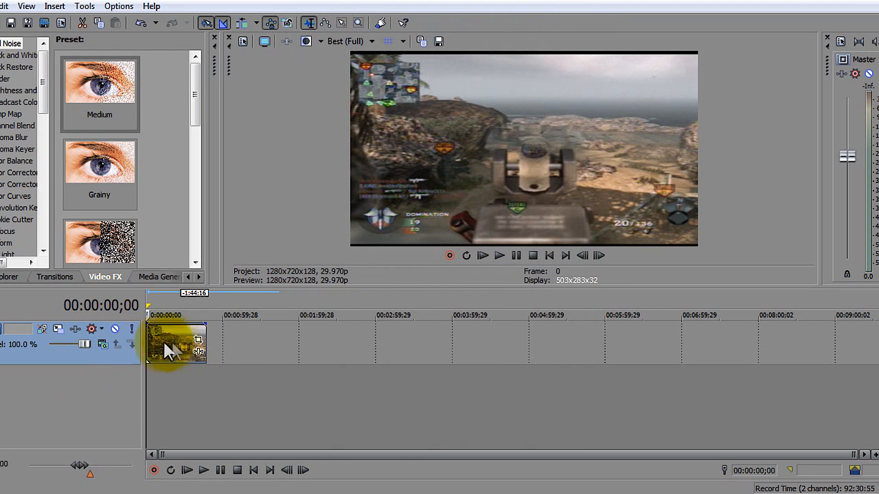
- Change preview quality to Preview (Auto) and play the clip
click(350, 42)
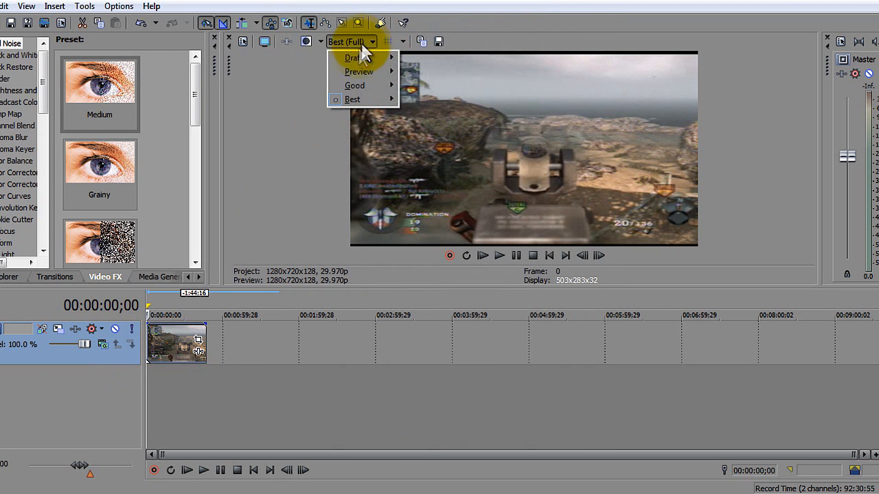
click(358, 72)
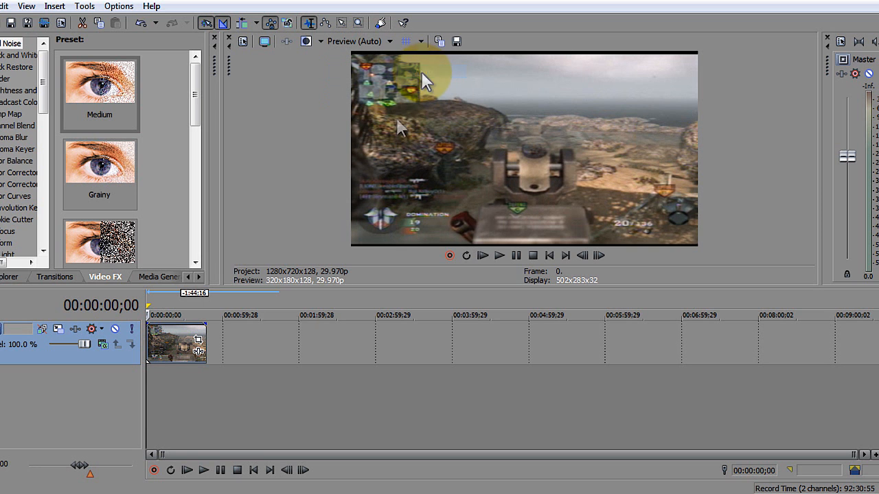
click(203, 471)
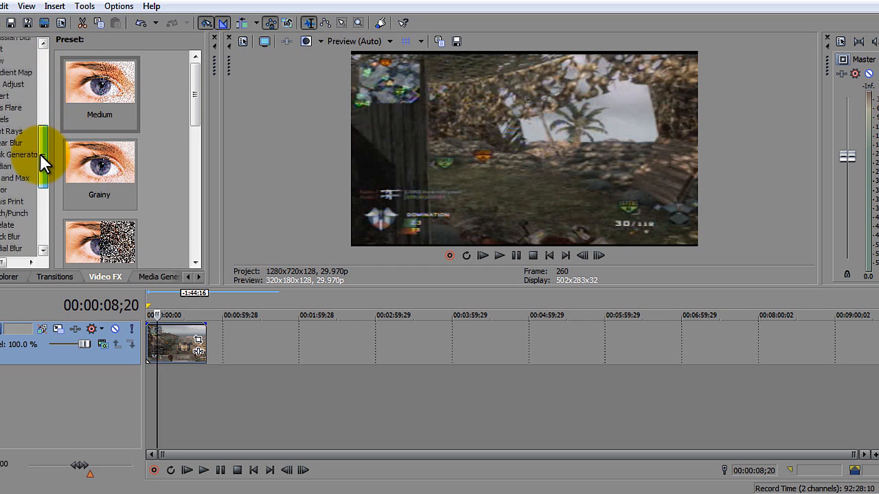
scroll(down, 3)
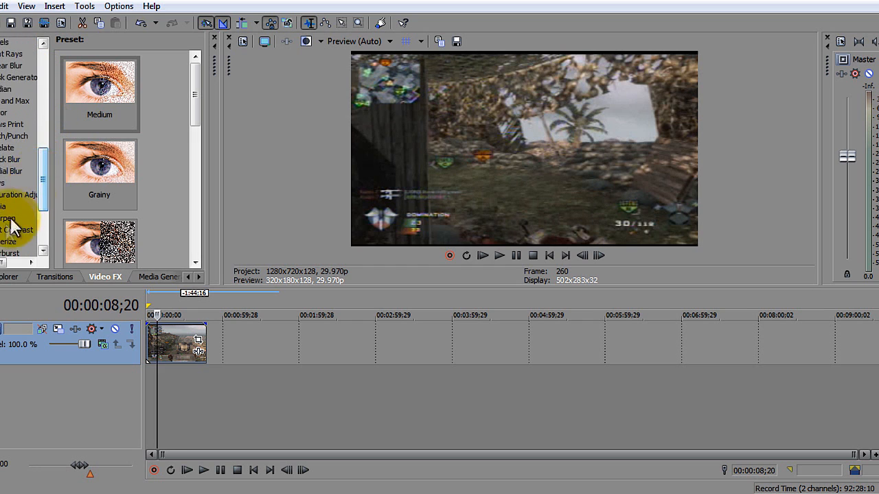